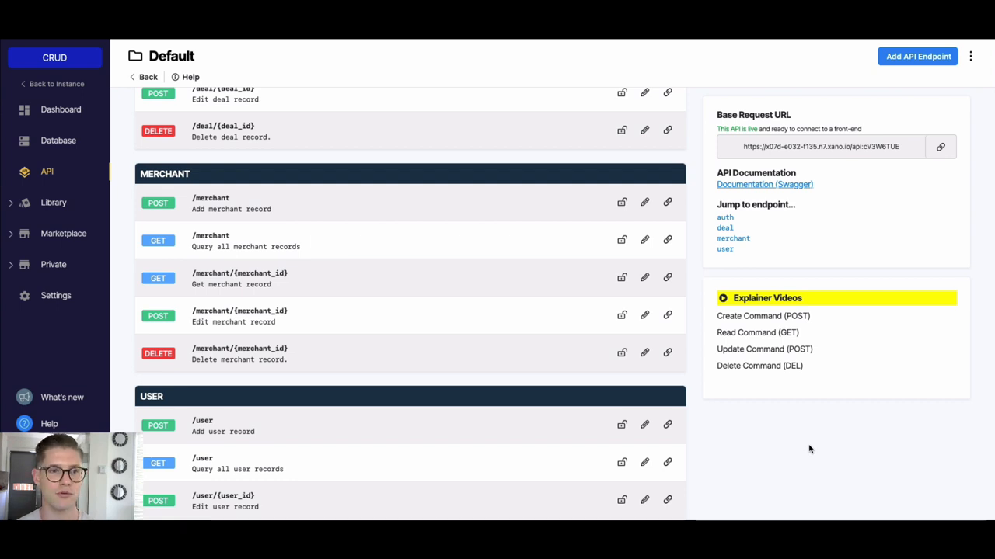
{"action": "mouse_move", "coordinate": [171, 193]}
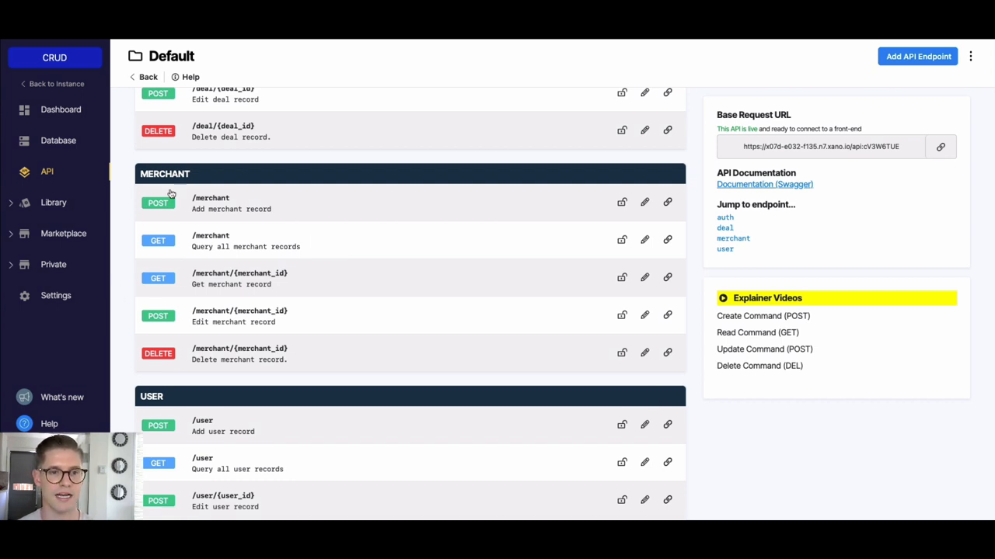
{"action": "mouse_move", "coordinate": [302, 204]}
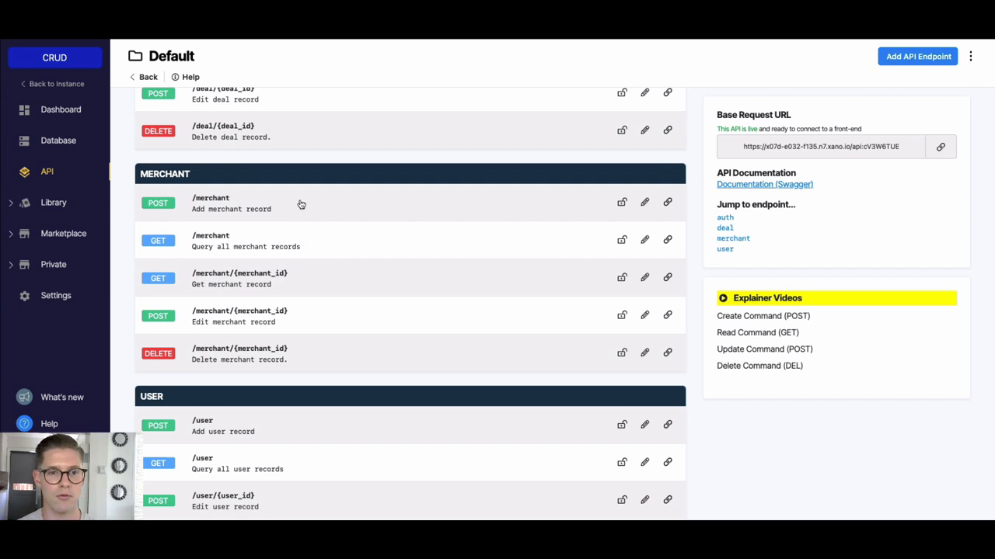
{"action": "mouse_move", "coordinate": [230, 212]}
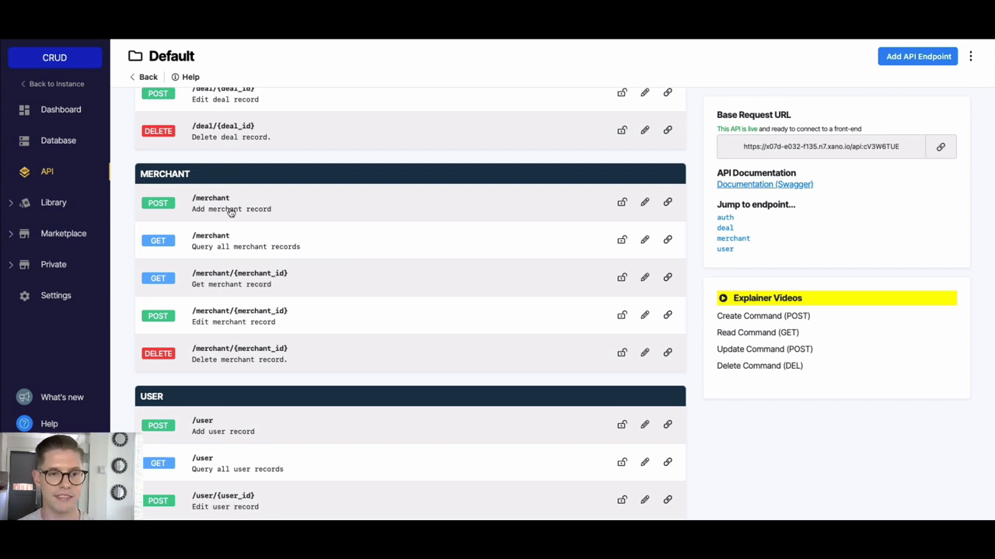
{"action": "mouse_move", "coordinate": [319, 200]}
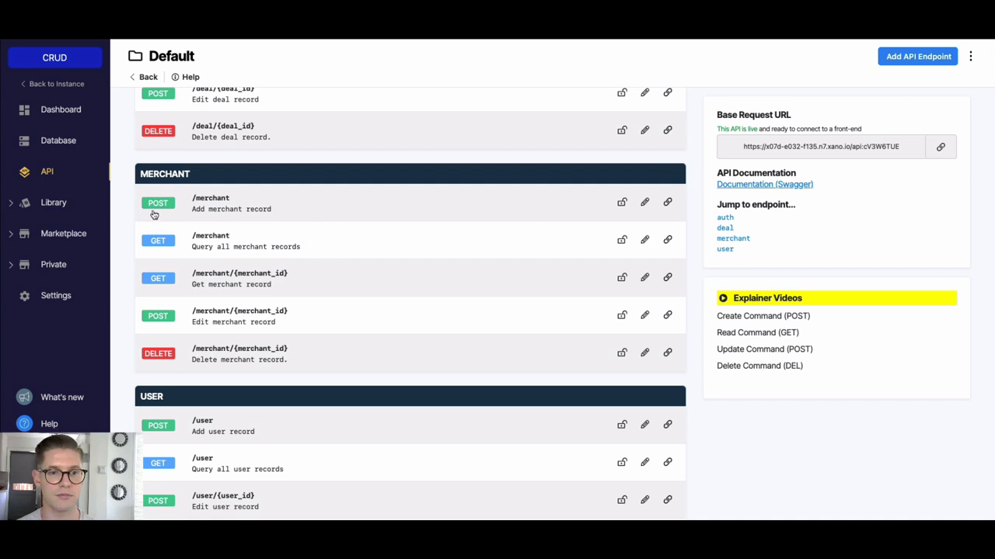
{"action": "mouse_move", "coordinate": [161, 187]}
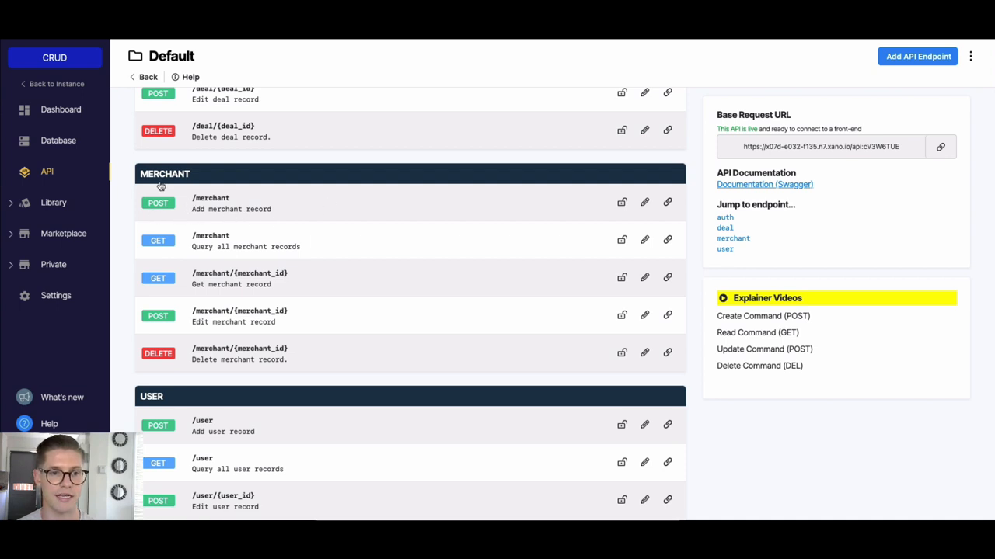
{"action": "mouse_move", "coordinate": [180, 229]}
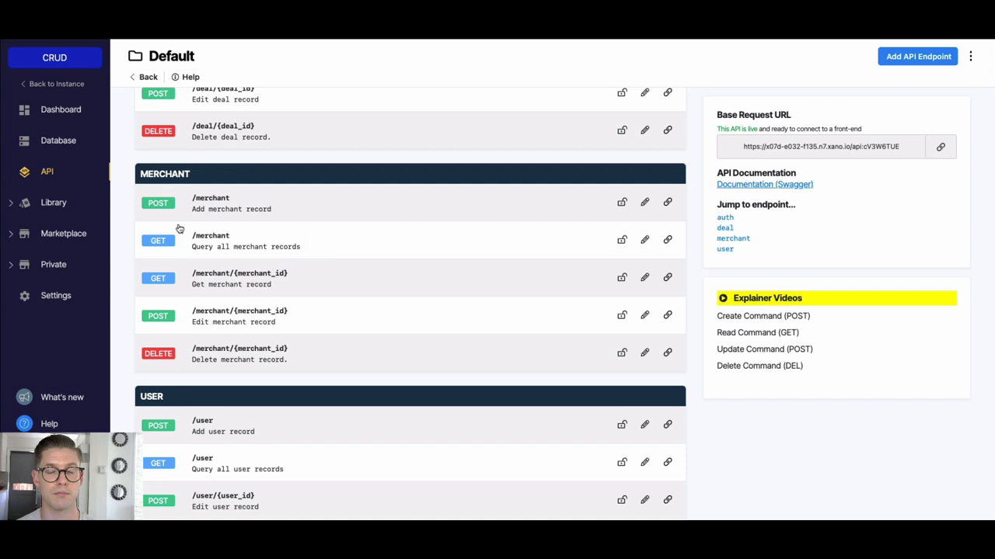
{"action": "mouse_move", "coordinate": [289, 213]}
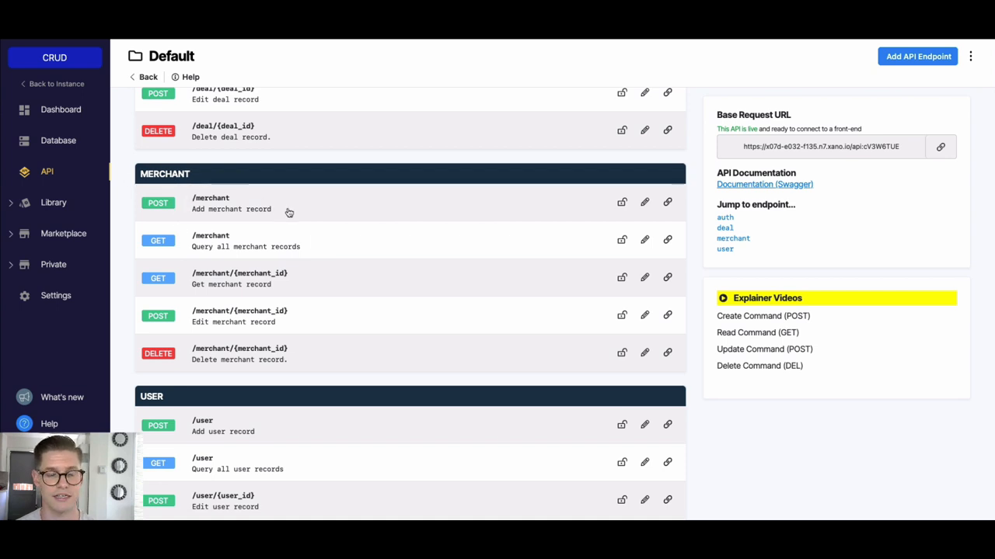
- Open the POST /merchant 'Add merchant record' endpoint from the API group
{"action": "left_click", "coordinate": [231, 203]}
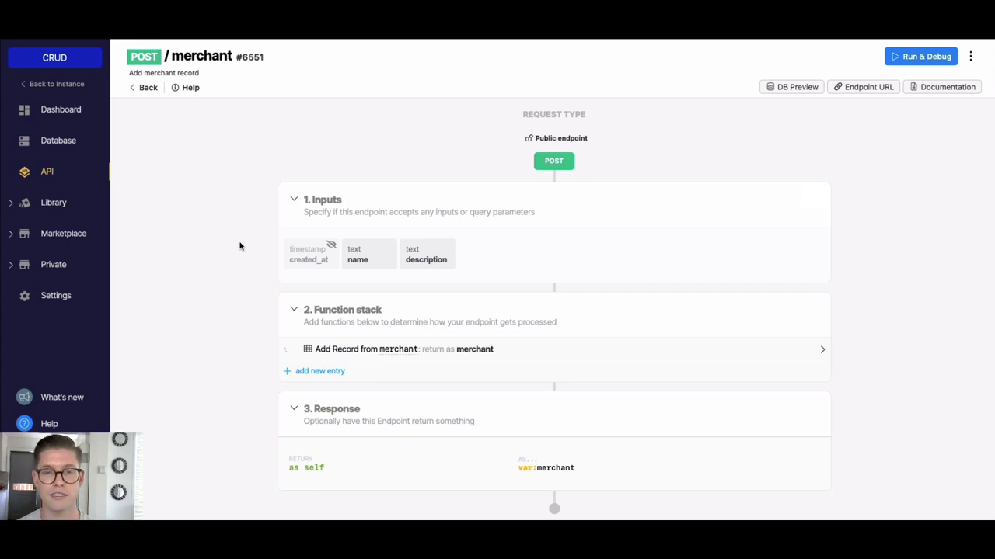
{"action": "mouse_move", "coordinate": [245, 254]}
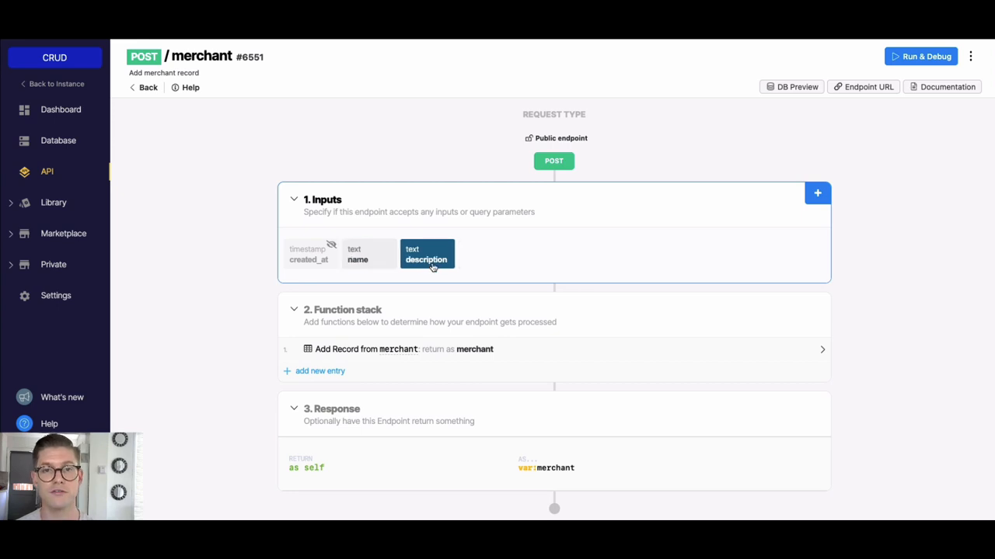
- Inspect the Add Record from merchant function's name and description input mapping
{"action": "left_click", "coordinate": [369, 254]}
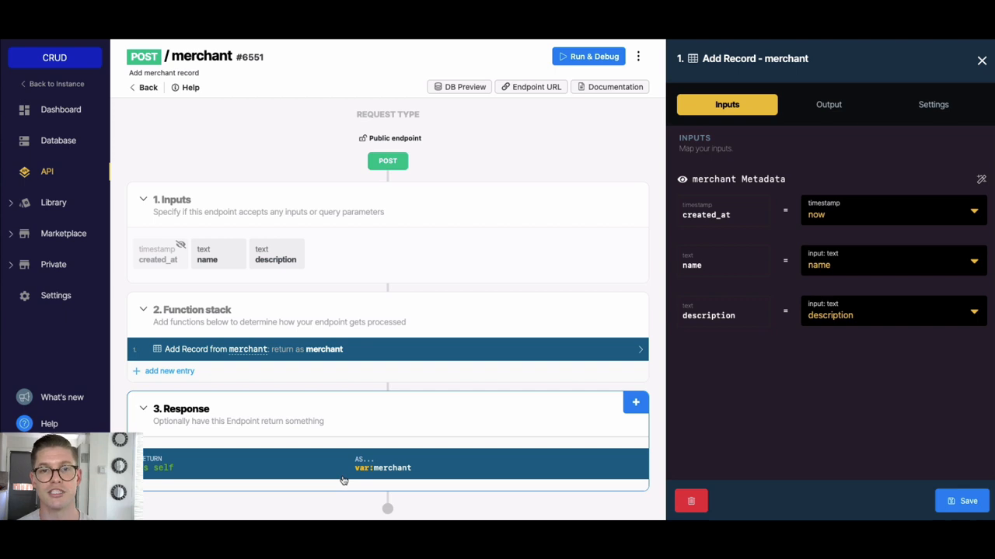
- In Run & Debug, enter name "Sylvester's" and description "Burgers" in the test JSON
{"action": "left_click", "coordinate": [981, 60]}
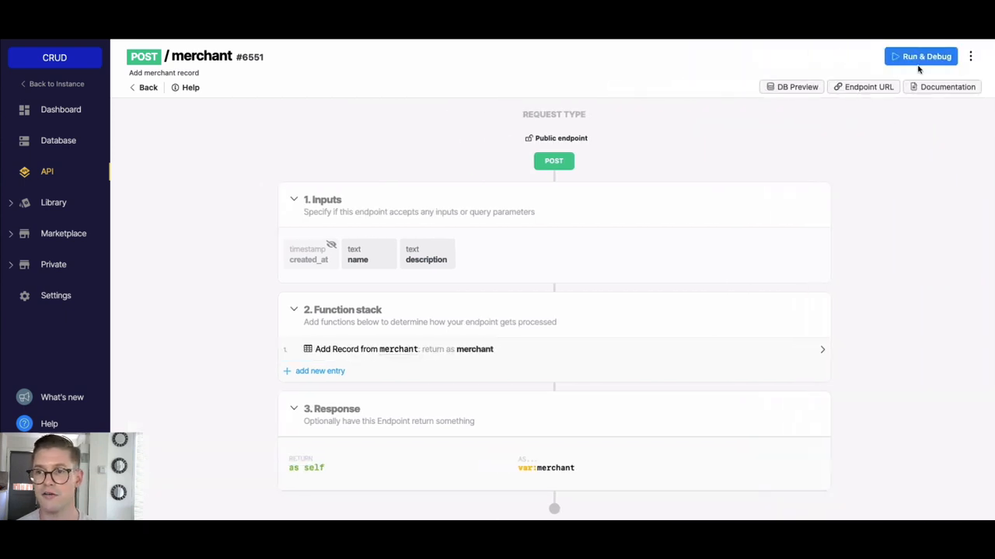
{"action": "left_click", "coordinate": [920, 56]}
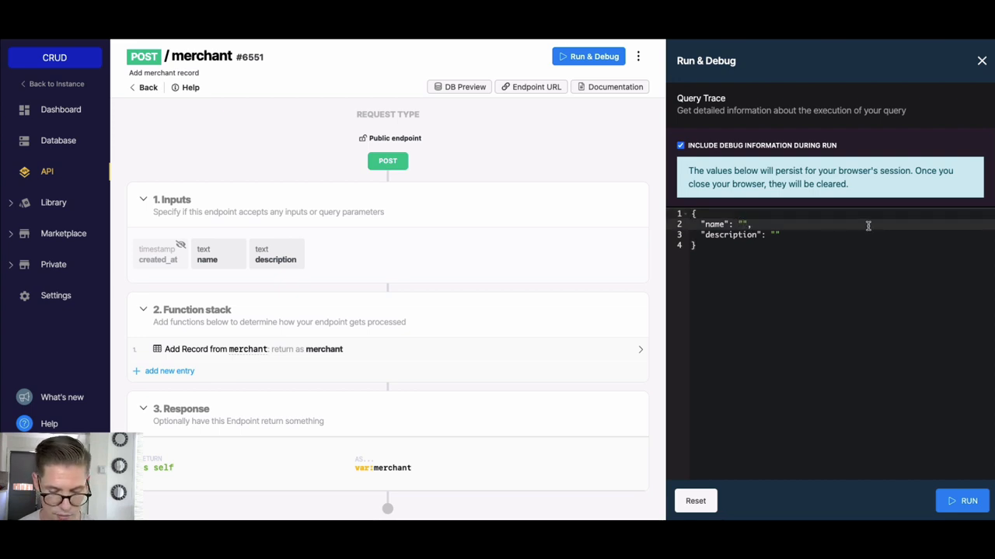
{"action": "type", "text": "Sylvester's"}
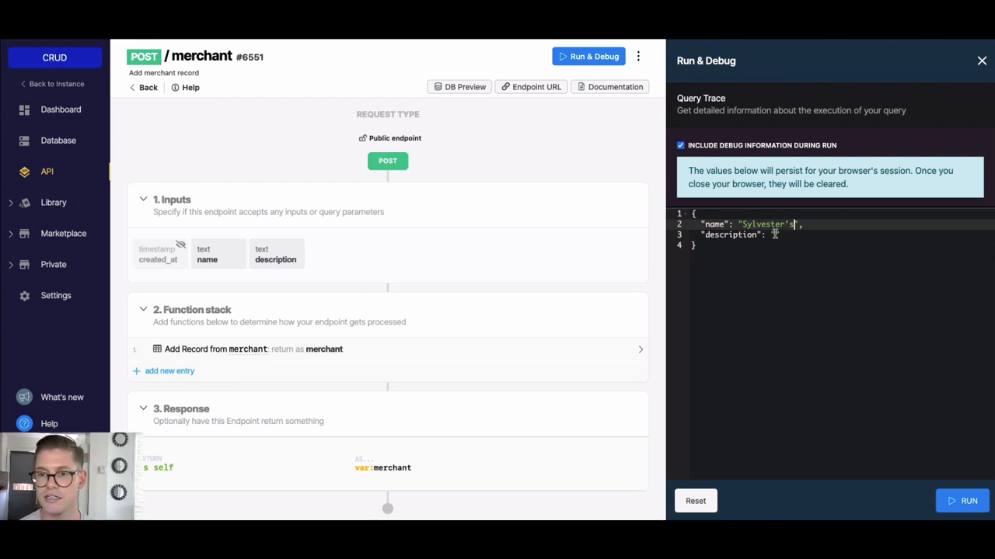
{"action": "type", "text": "\"\""}
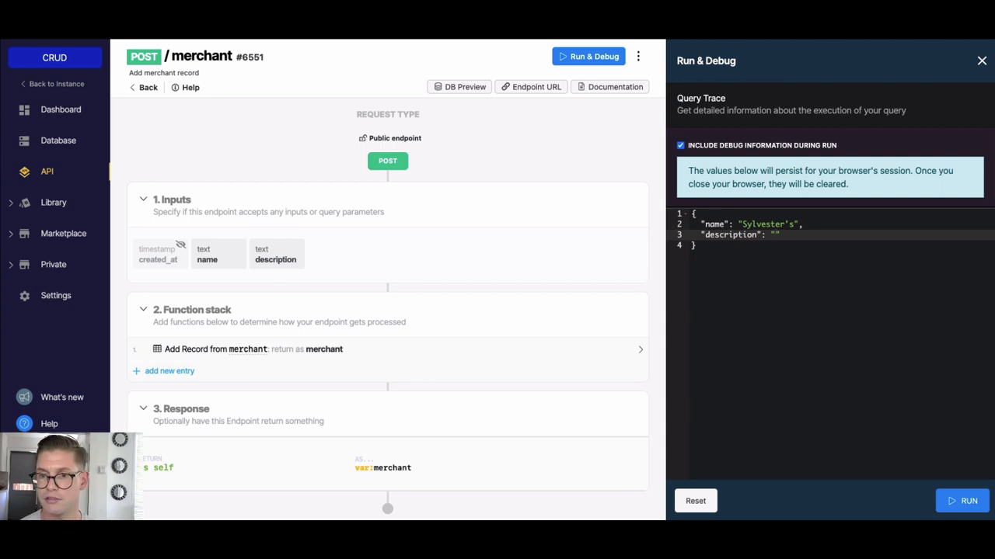
{"action": "type", "text": "Burgers"}
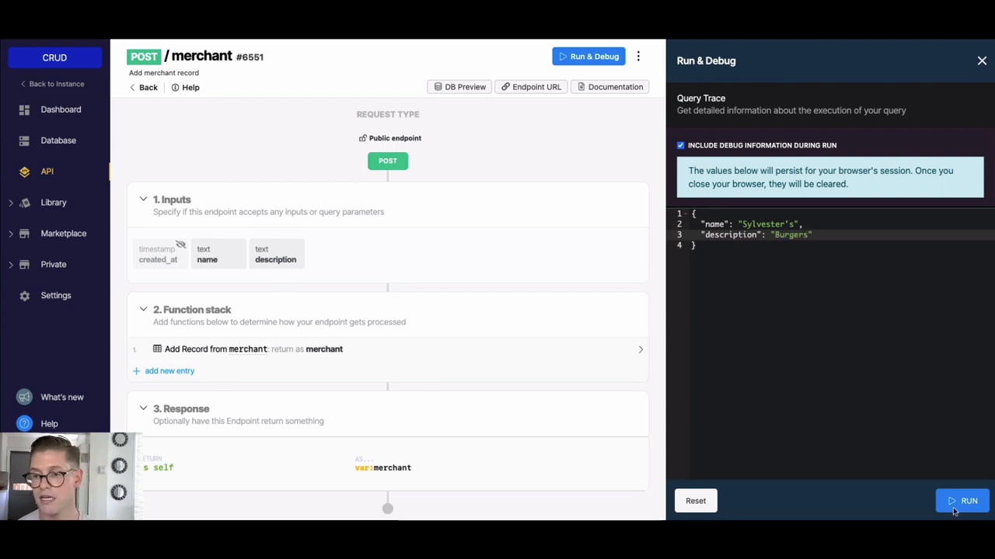
- Run the test, creating merchant record id 5: Sylvester's, Burgers
{"action": "left_click", "coordinate": [962, 500]}
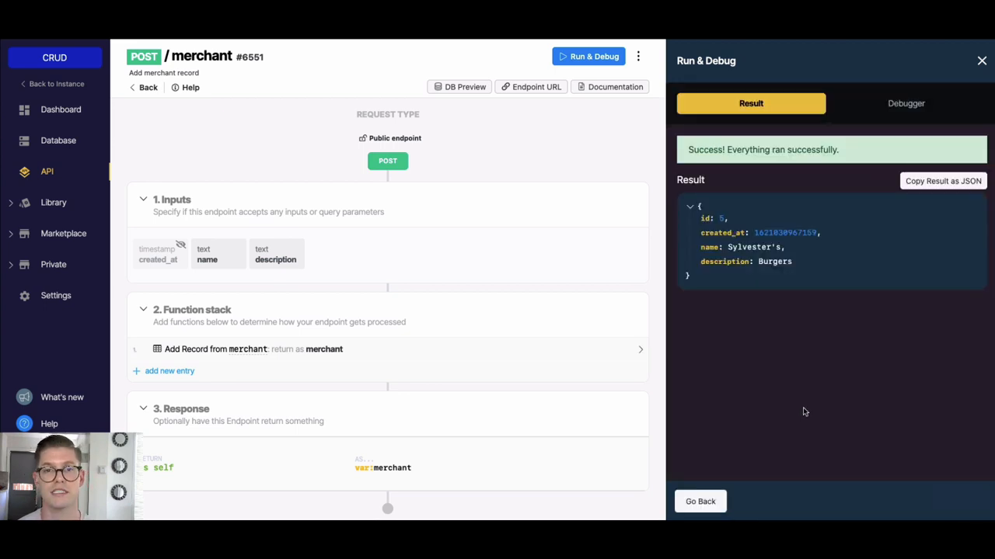
{"action": "mouse_move", "coordinate": [775, 376]}
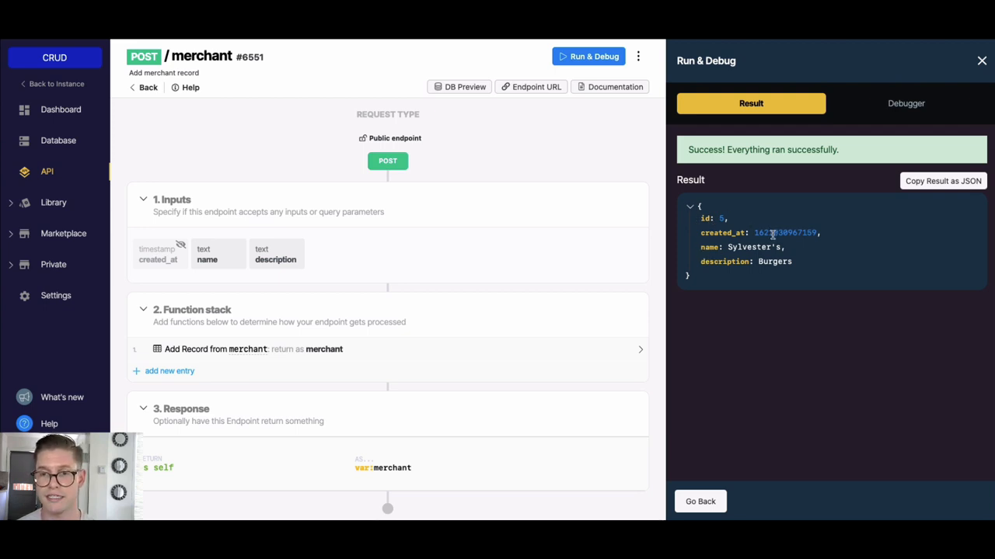
{"action": "mouse_move", "coordinate": [816, 288]}
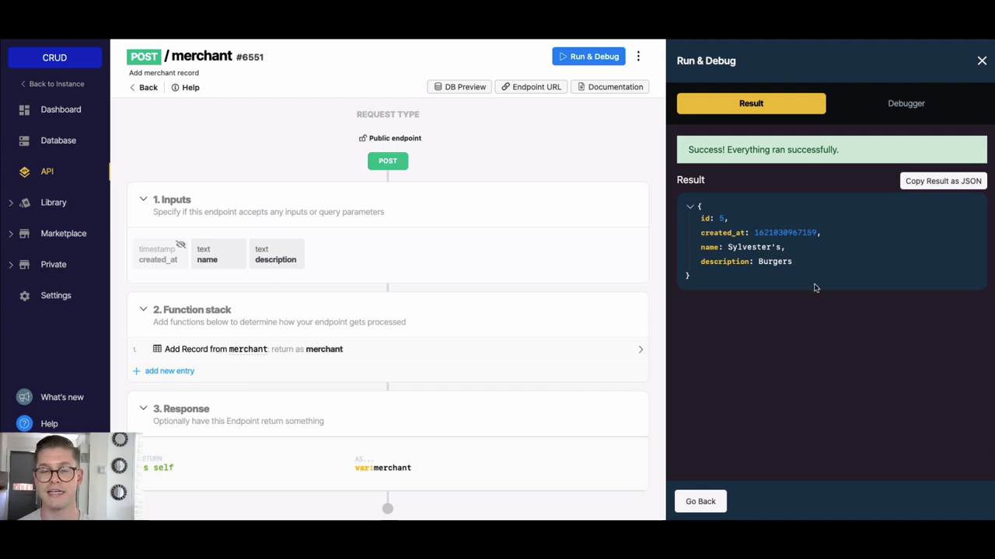
{"action": "mouse_move", "coordinate": [797, 393]}
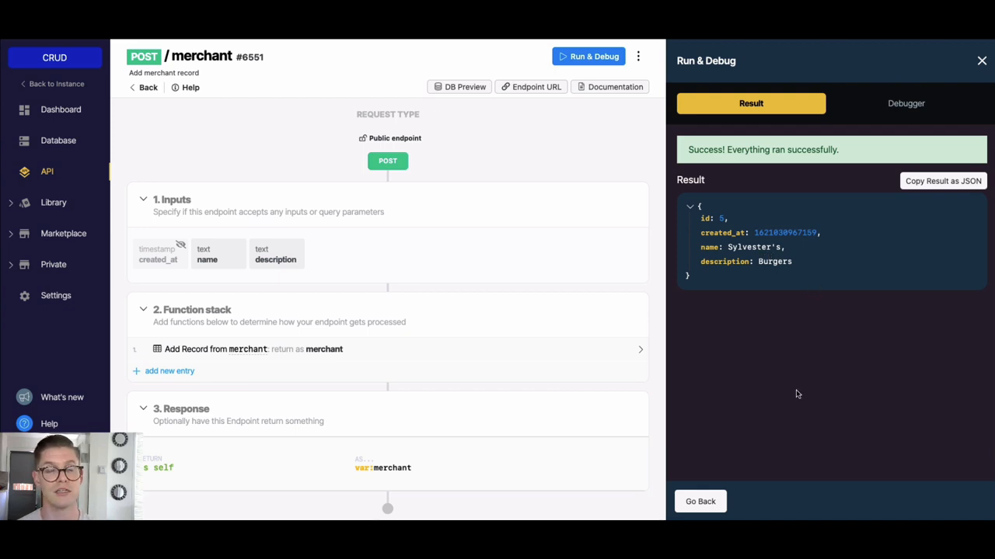